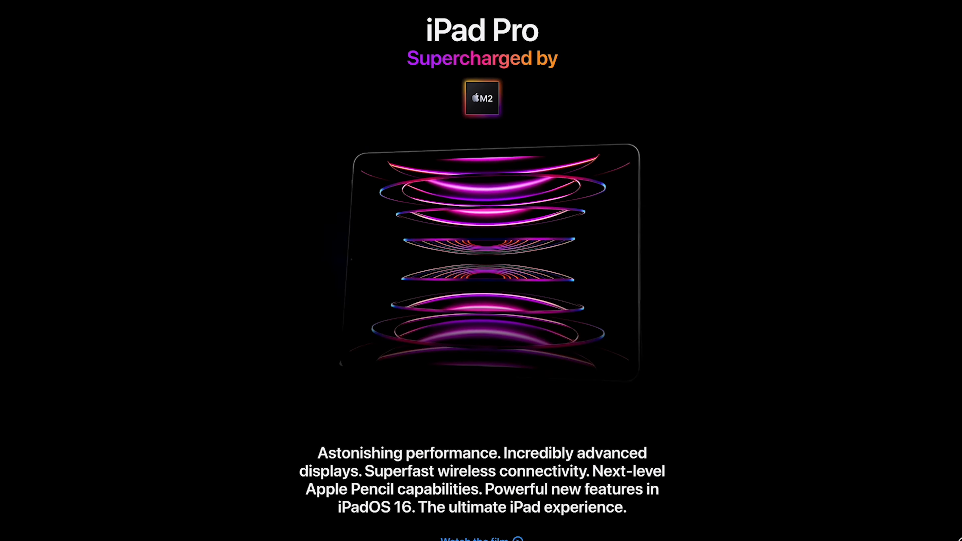
Step: Scroll the iPad Pro page past the M2 intro and AR apps to Wi-Fi 6E and 5G
scroll("down", 3)
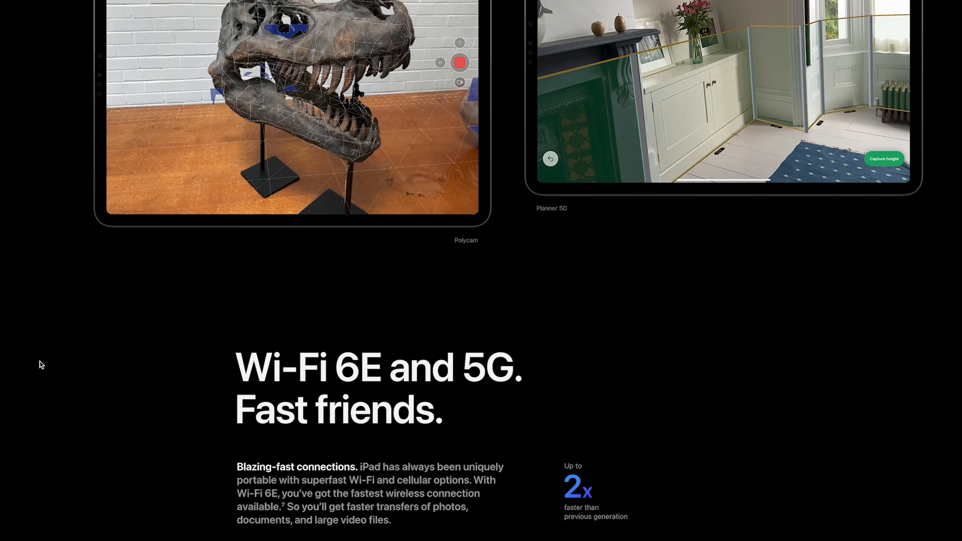
Step: Scroll to the M2 performance paragraph on capturing and transcoding ProRes video
scroll("down", 3)
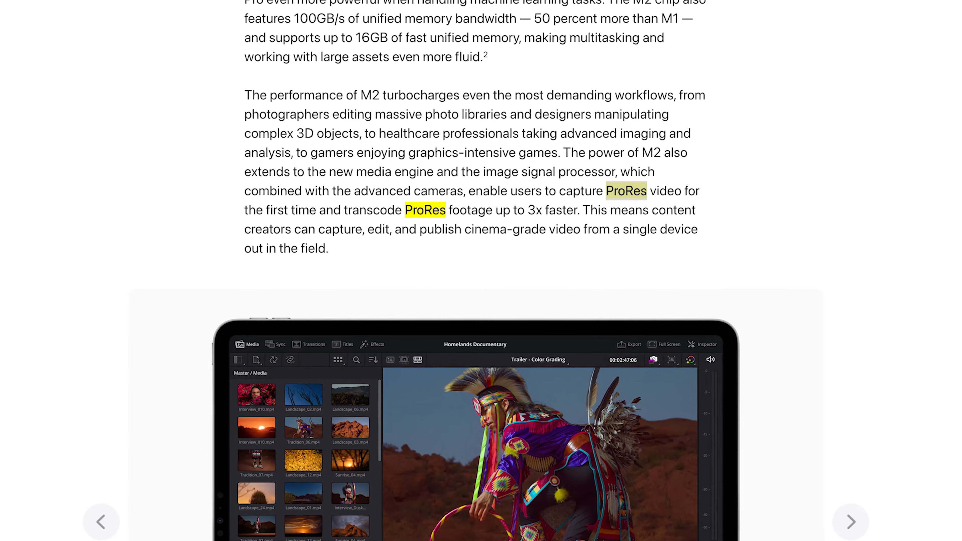
Step: Leave the Apple page and bring up the iPadOS Settings General pane
scroll("down", 3)
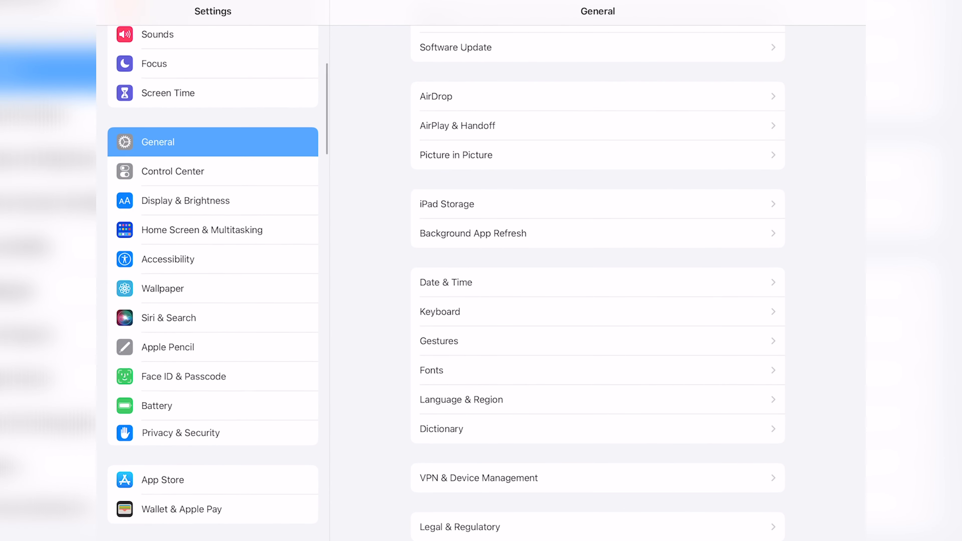
Step: Set Camera > Record Video to 4K at 60 fps (High Efficiency) and accept the notice
scroll("down", 3)
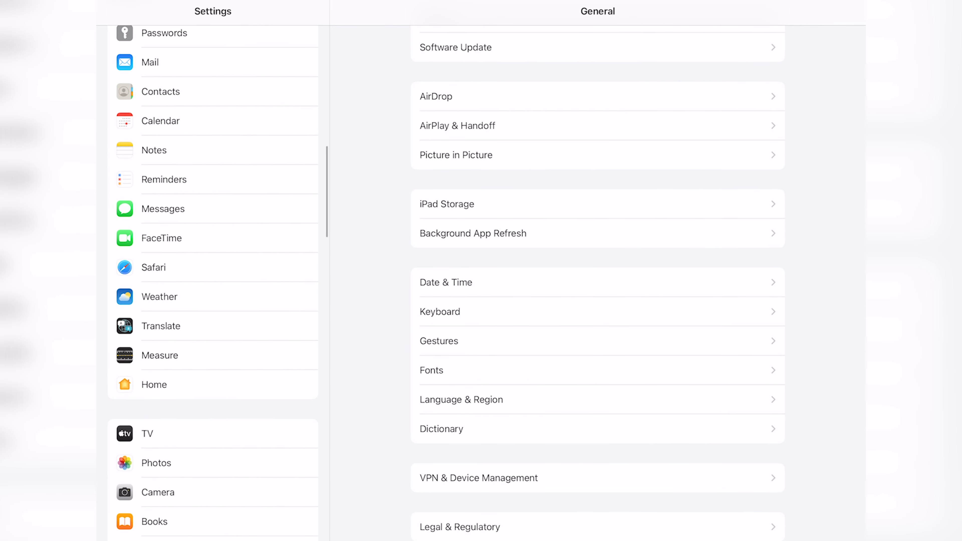
left_click(157, 491)
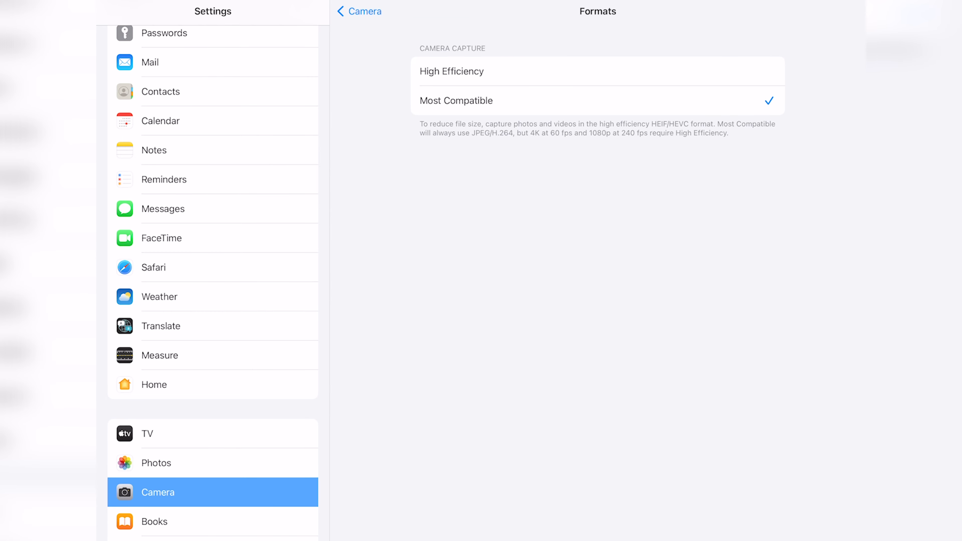
left_click(359, 11)
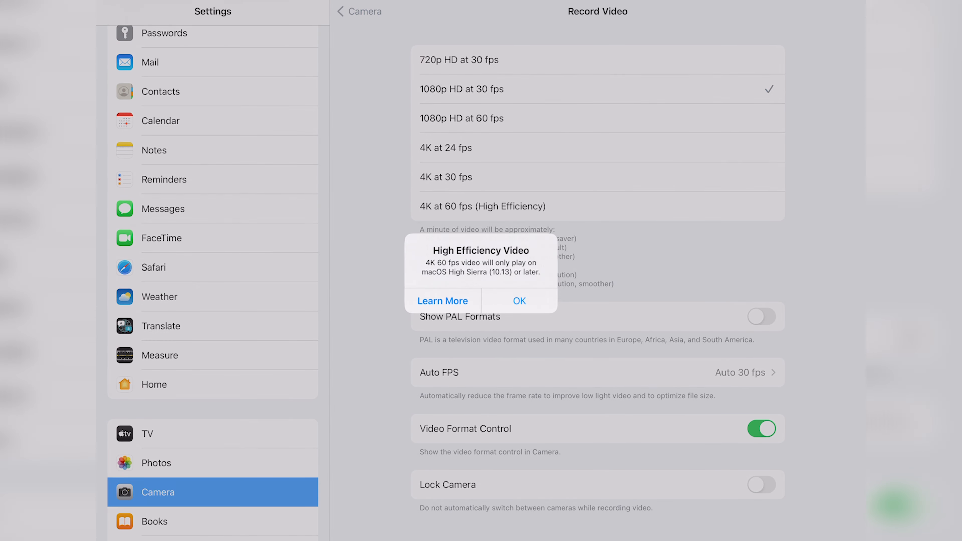
left_click(519, 300)
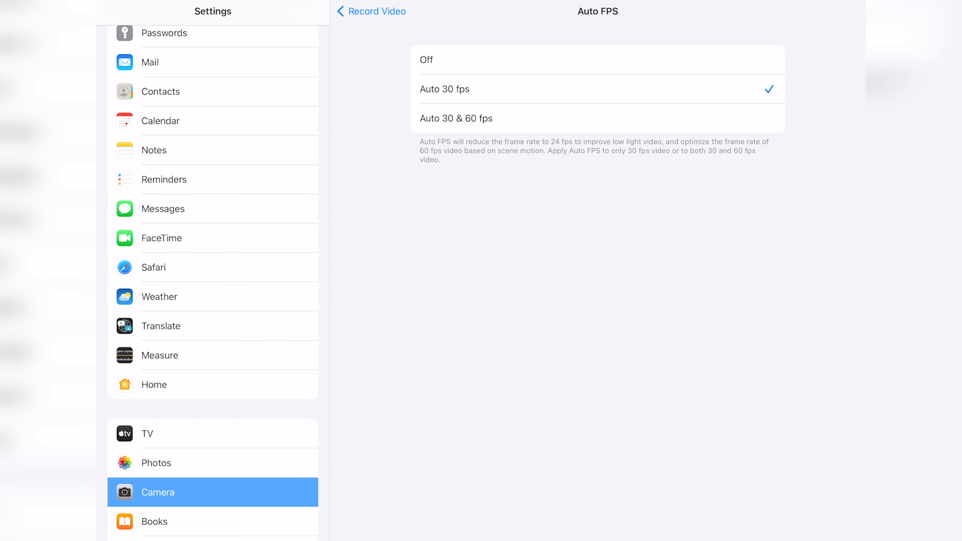
left_click(372, 11)
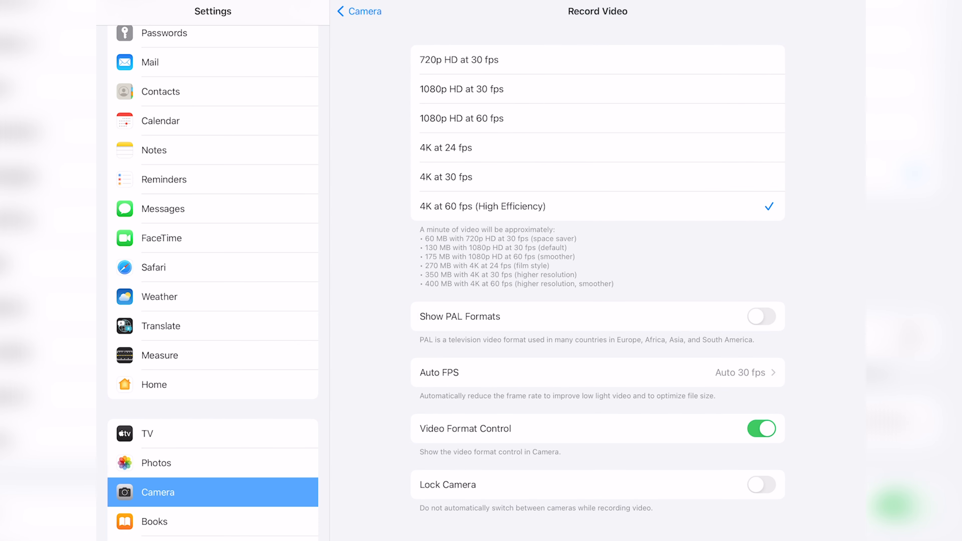